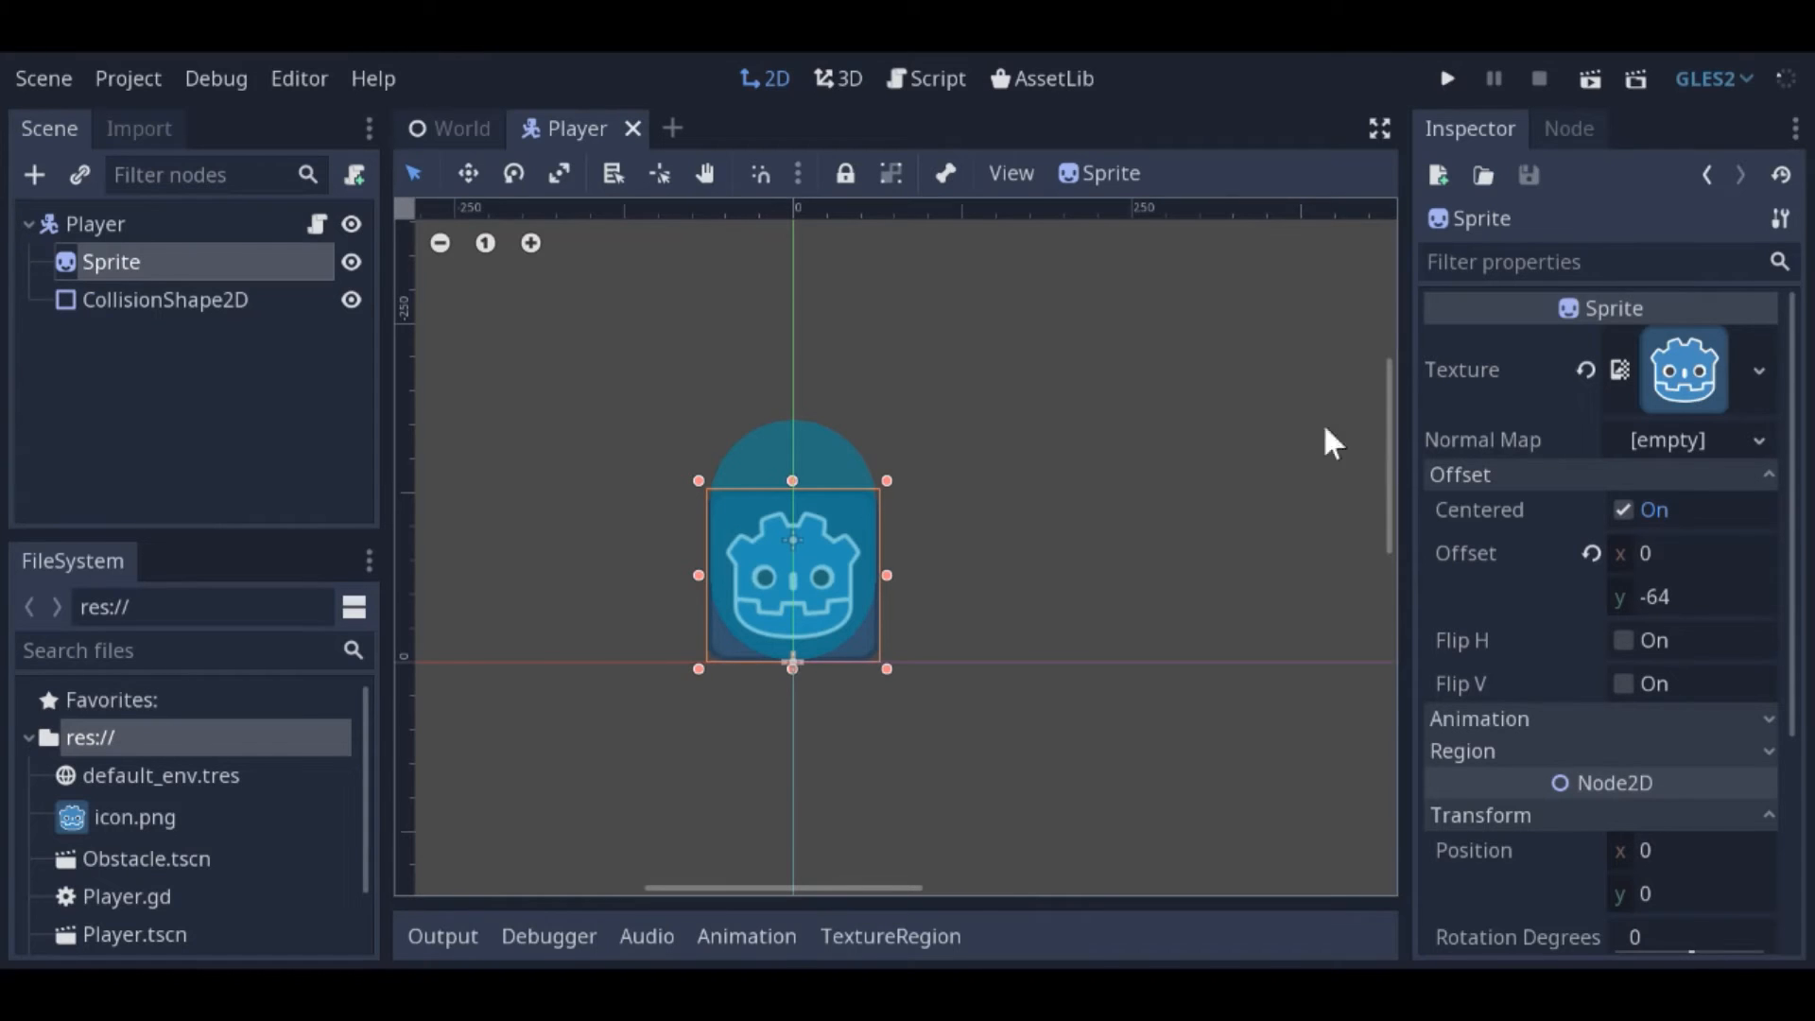
pyautogui.moveTo(1569, 556)
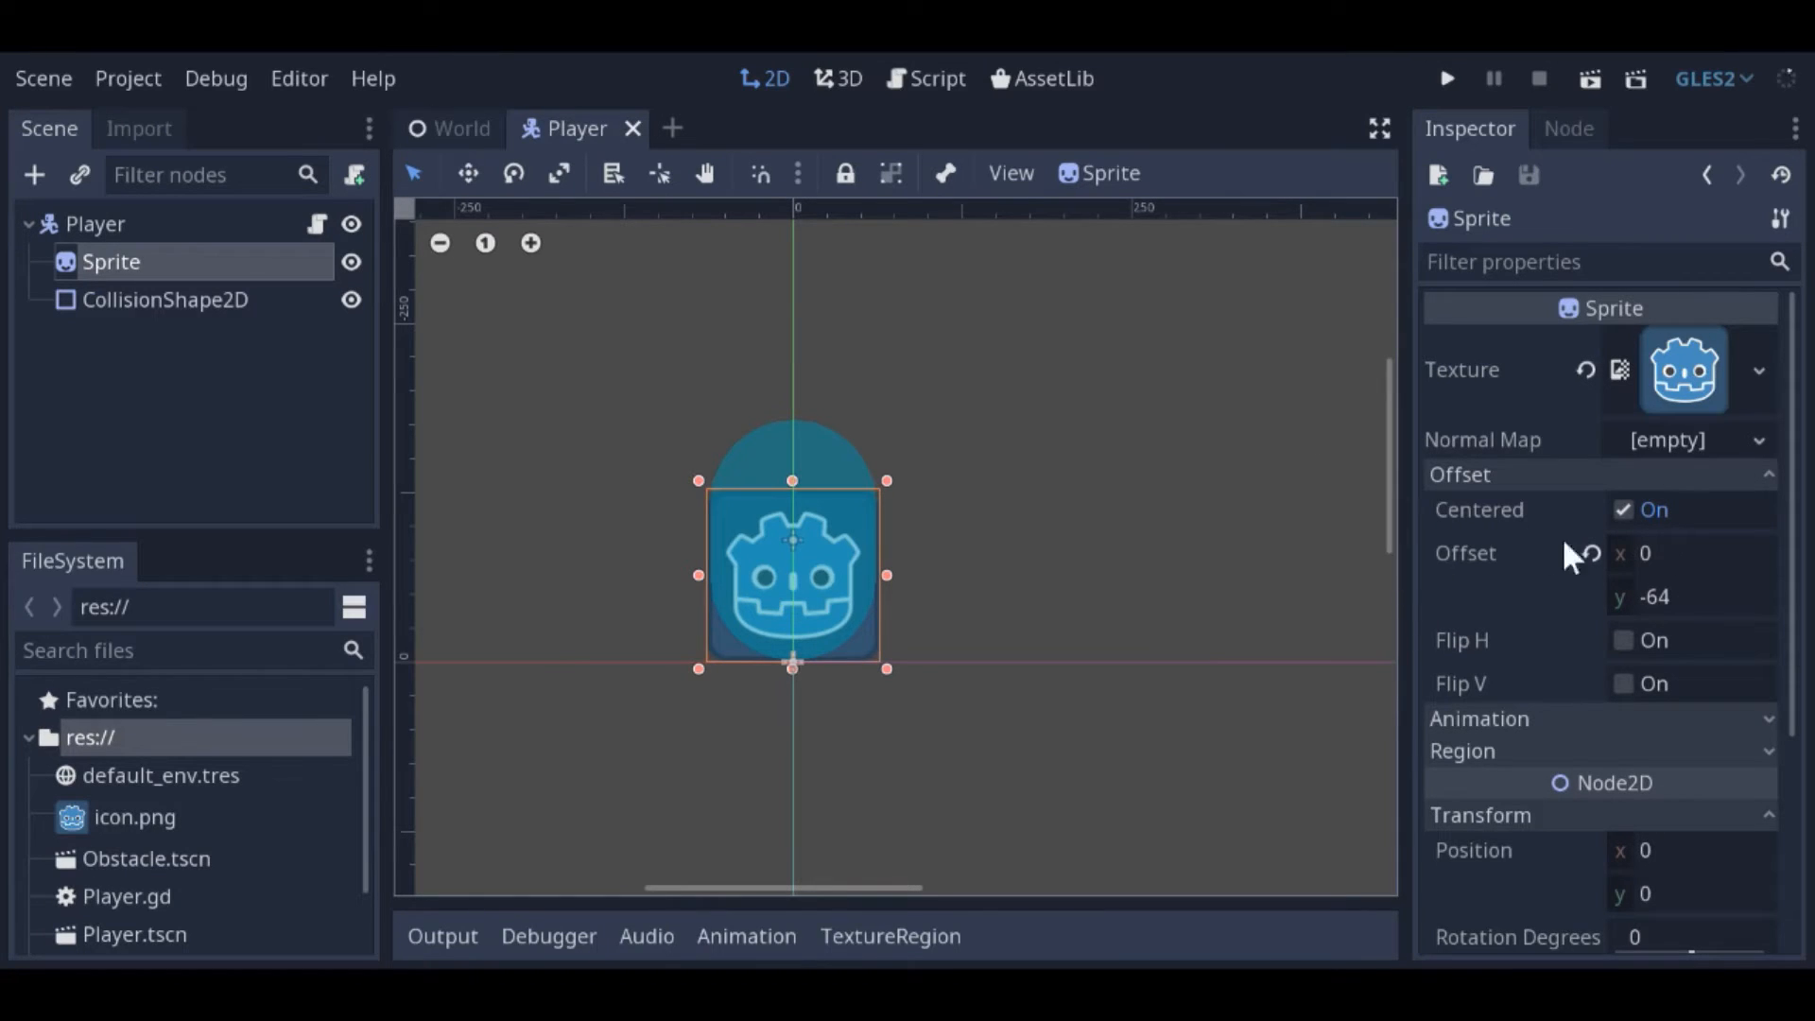
pyautogui.moveTo(1470, 873)
pyautogui.write('1.5')
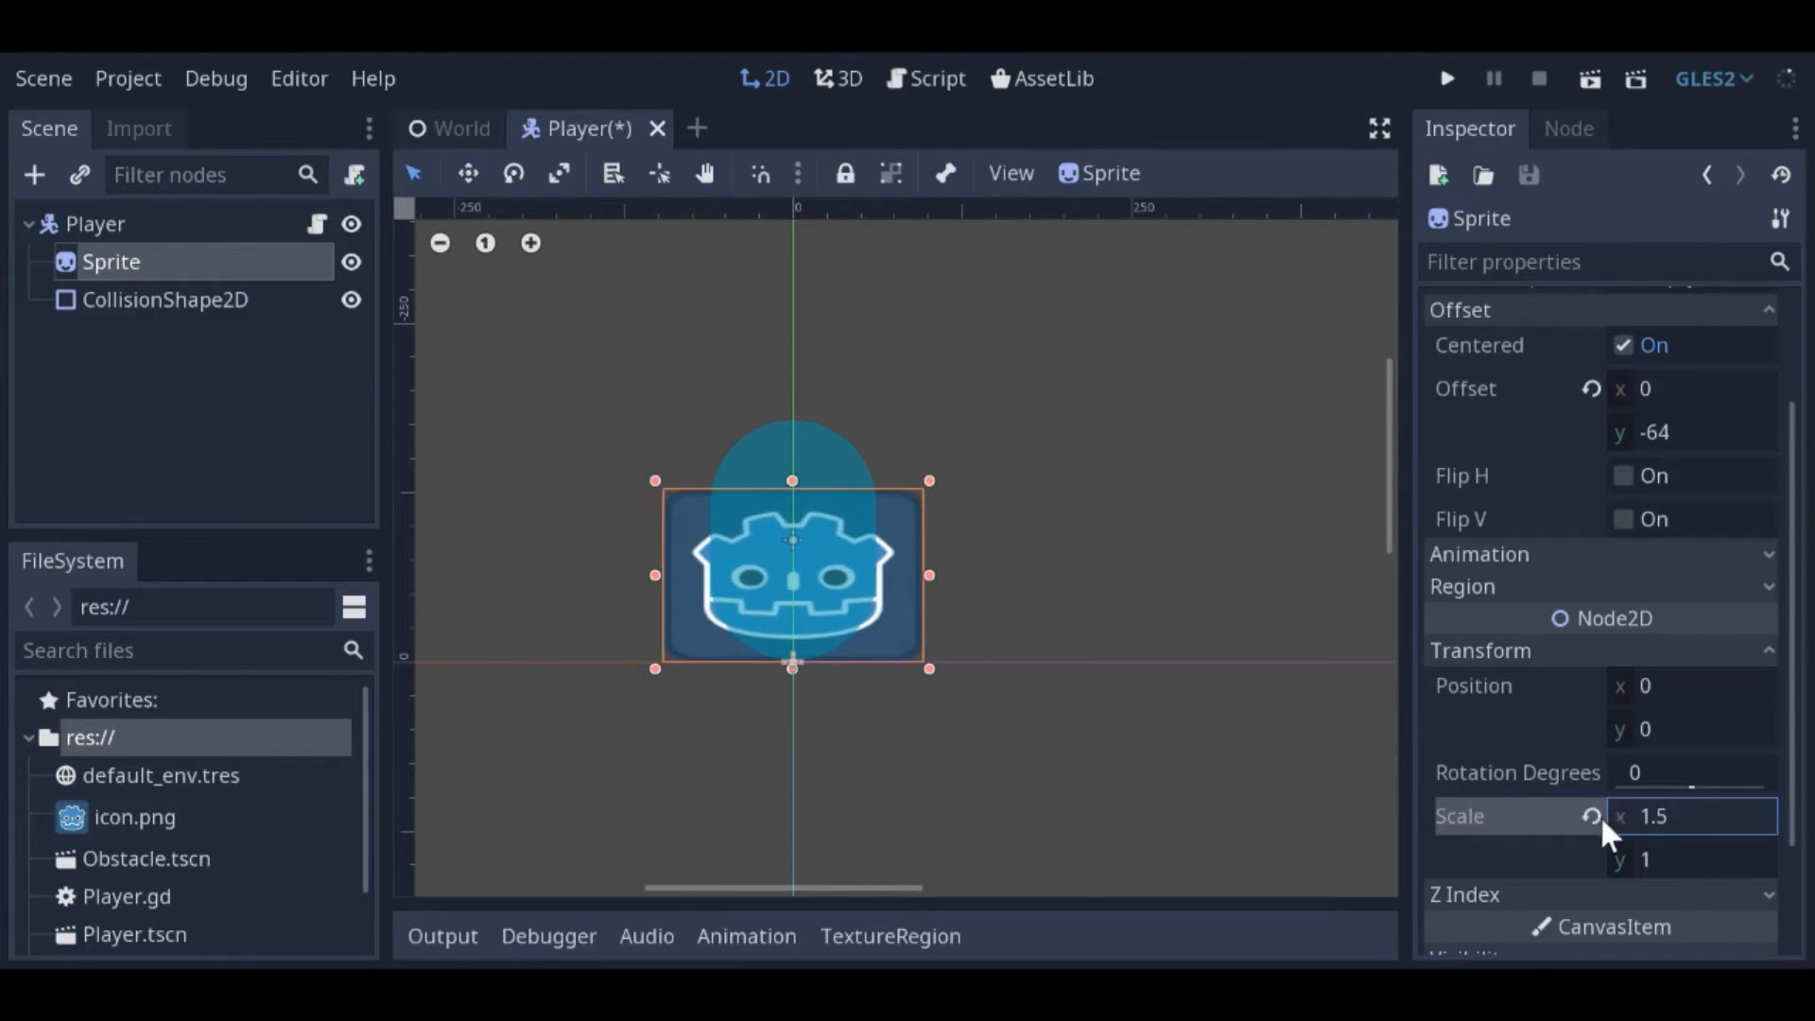
# - Revert the Sprite's horizontal scale from 1.5 back to 1
pyautogui.click(924, 78)
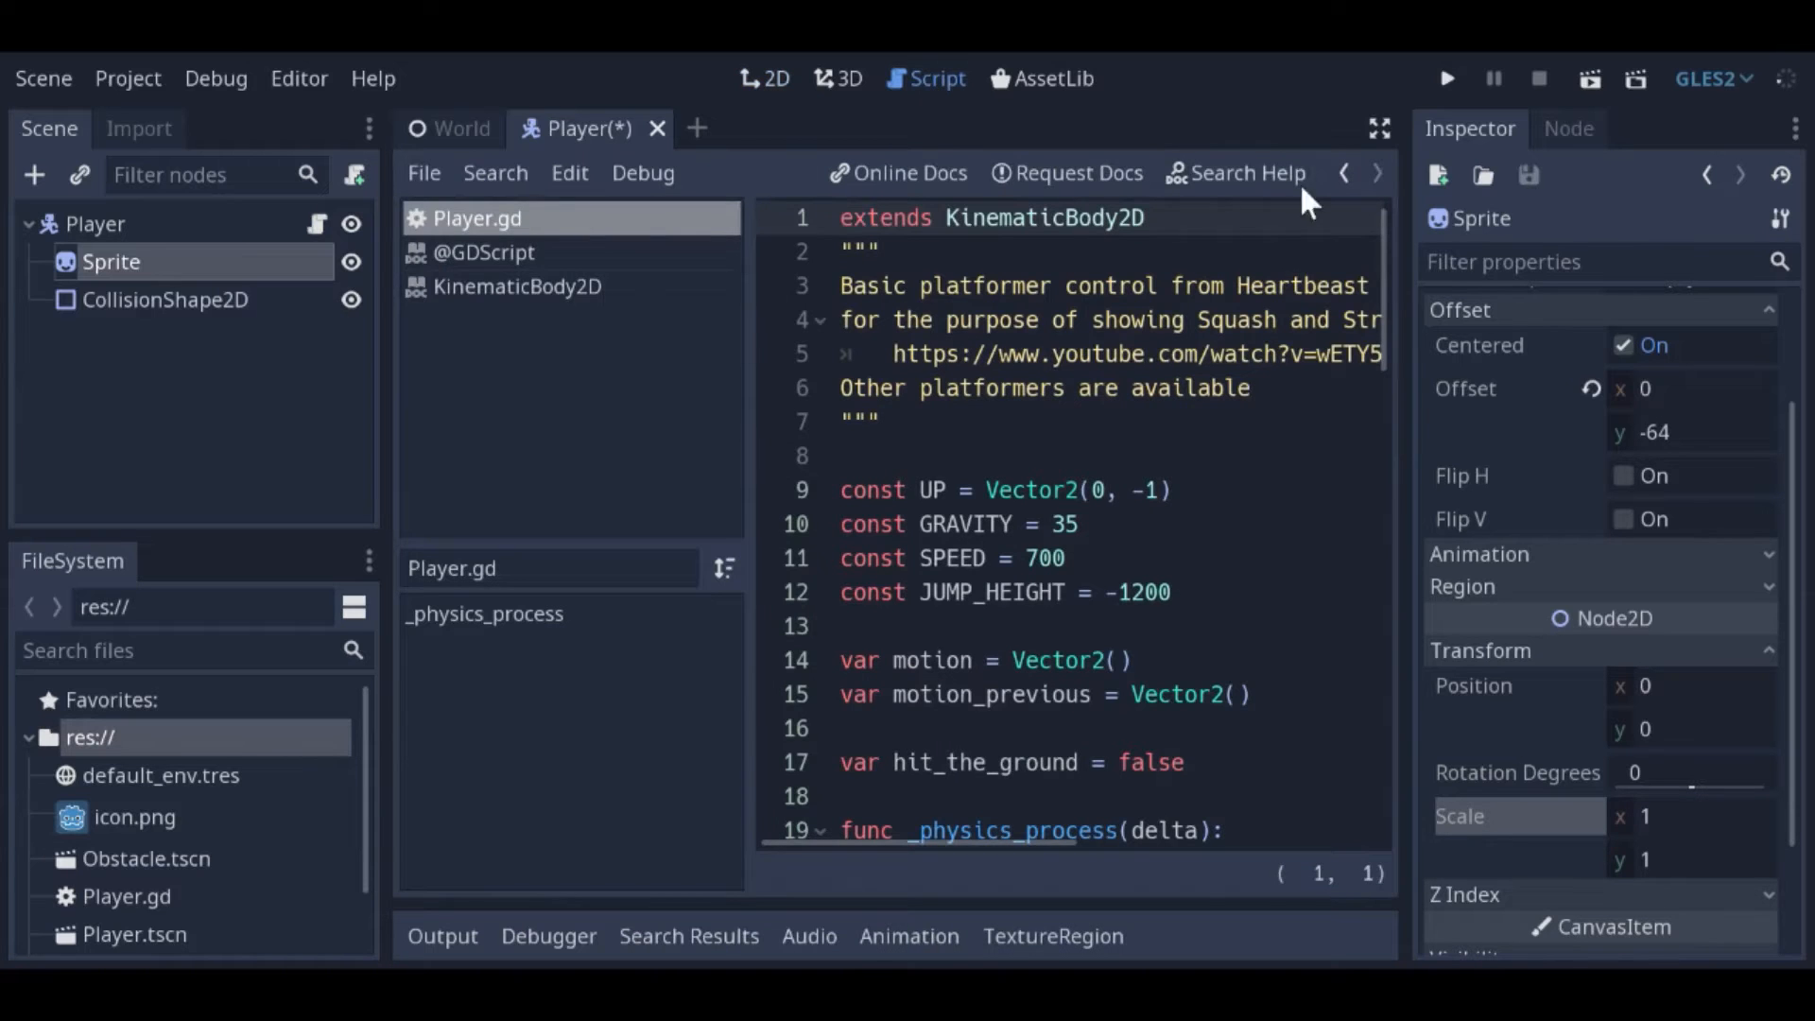
# - Expand Player.gd to distraction-free mode and reach the motion_previous and hit_the_ground section
pyautogui.click(1378, 129)
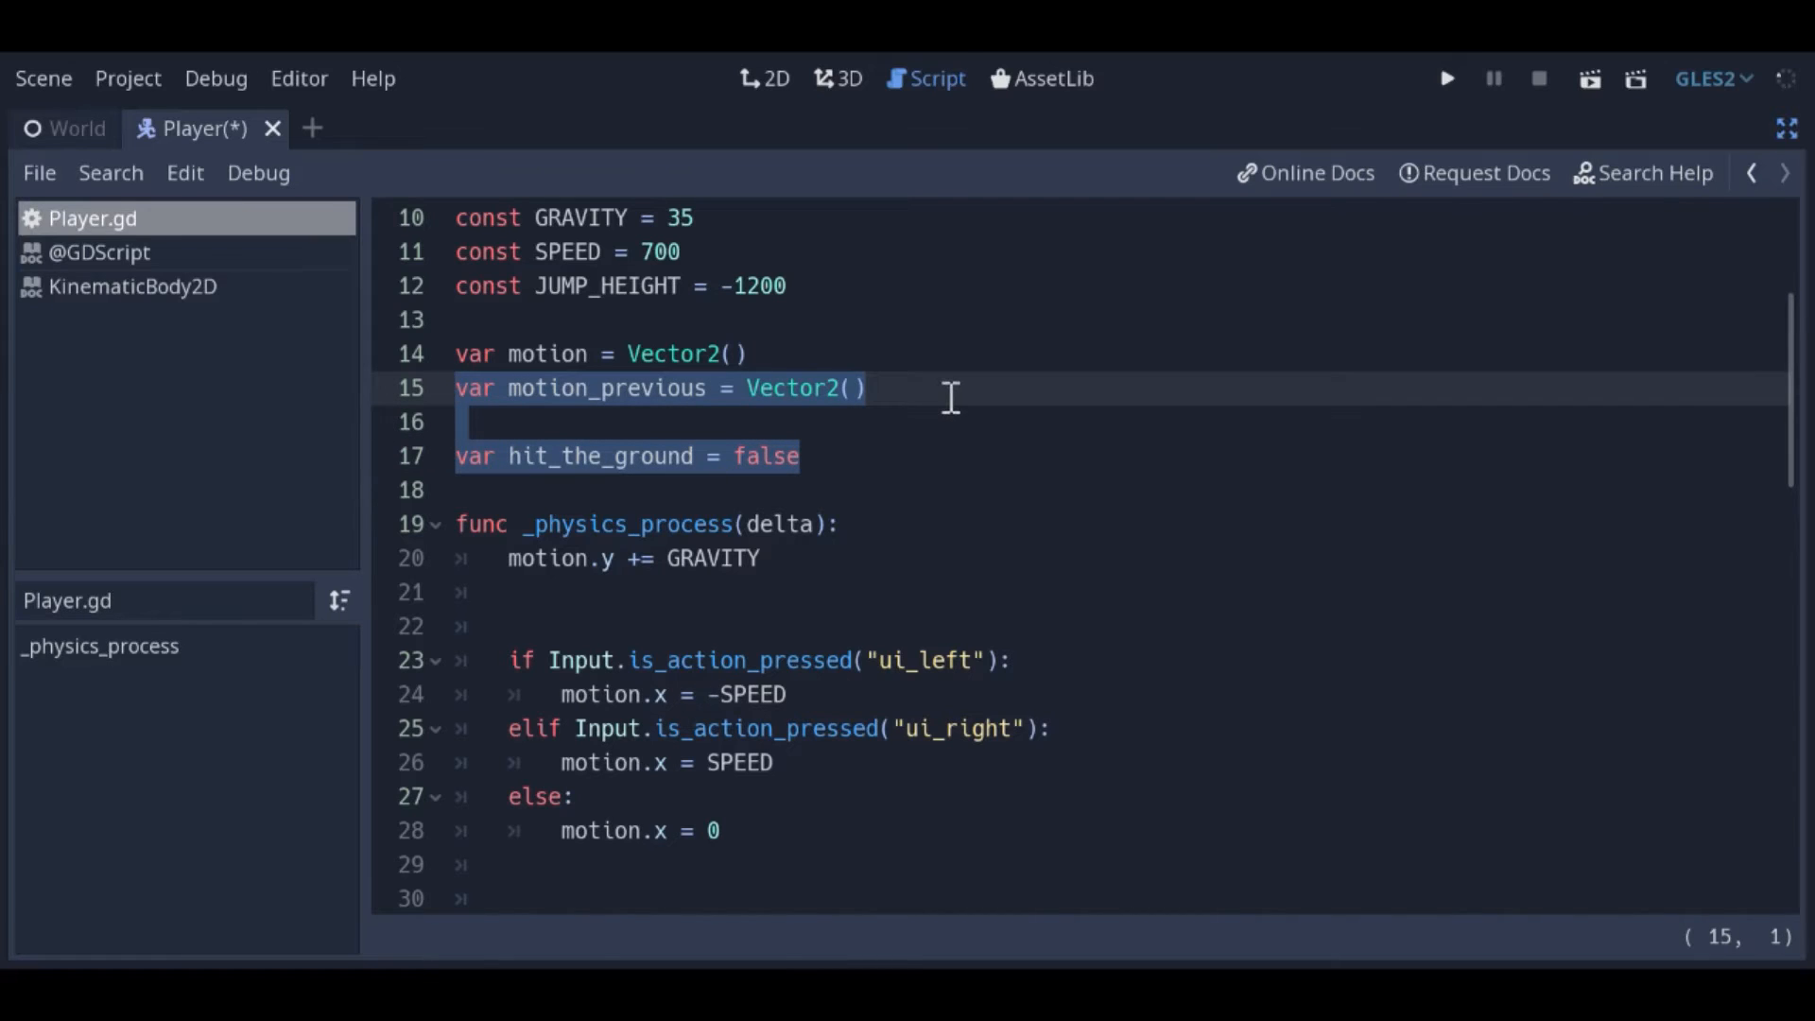
pyautogui.moveTo(979, 422)
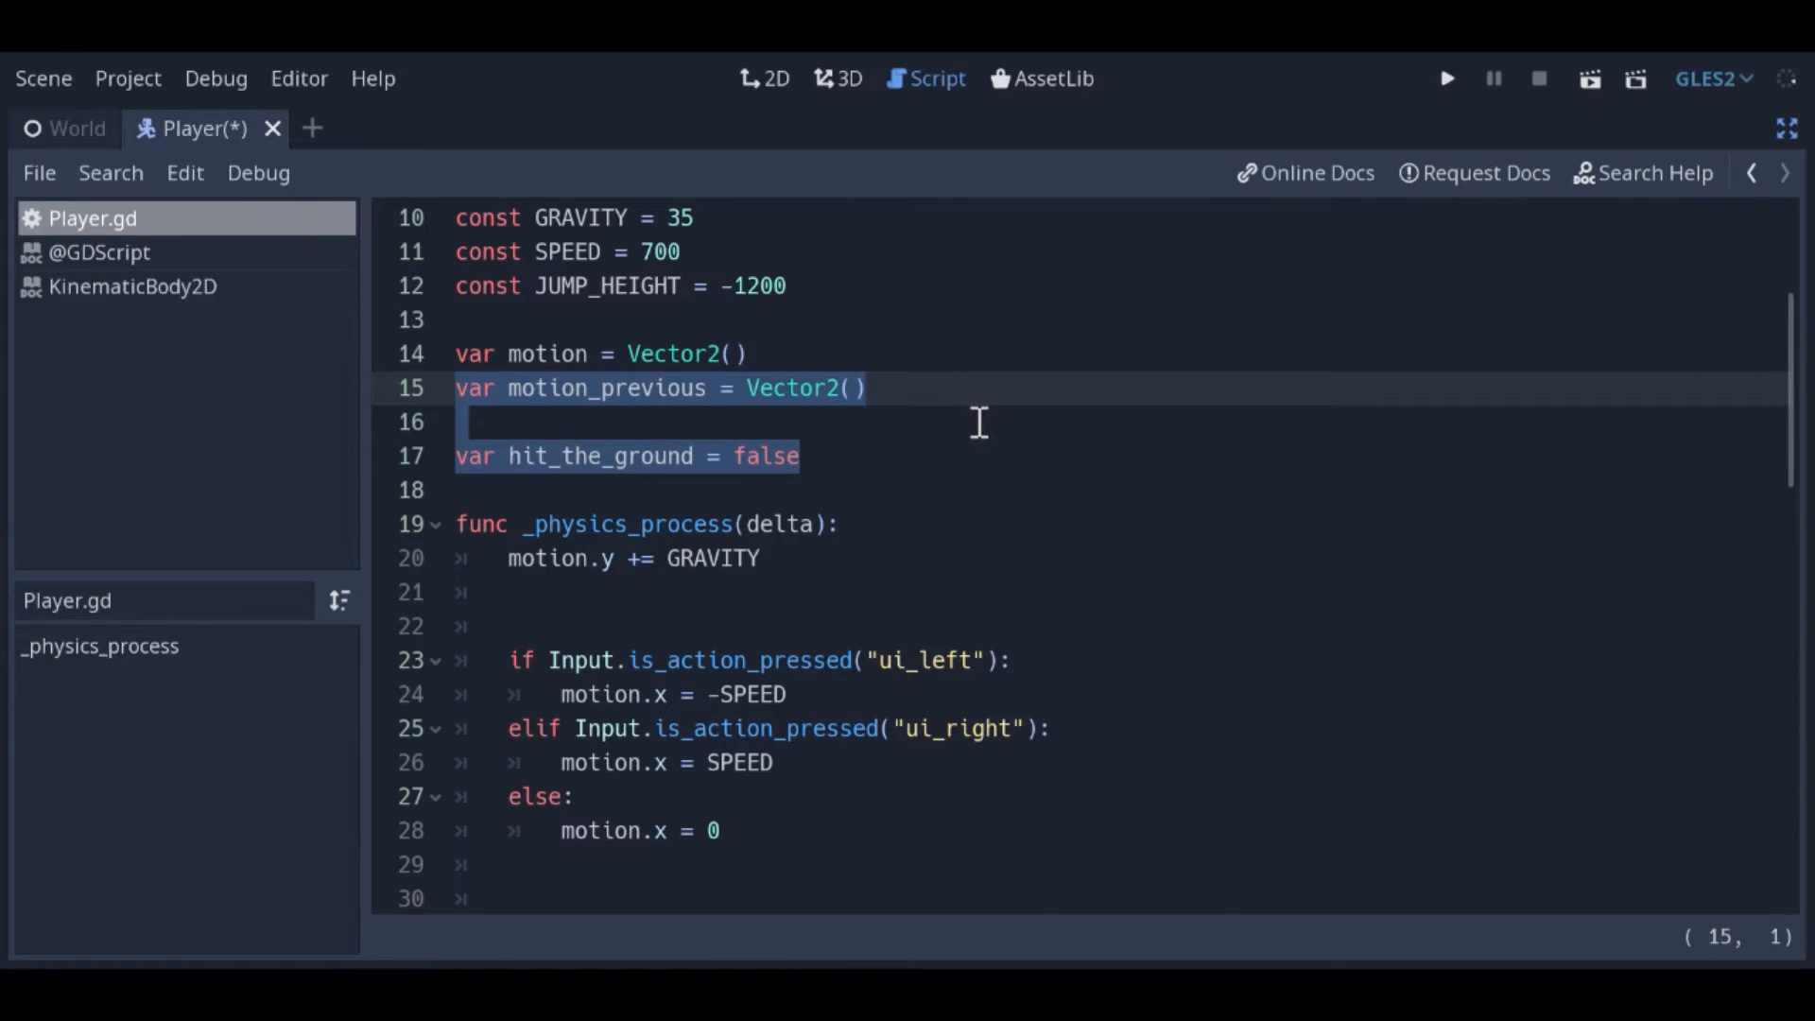
pyautogui.scroll(-3)
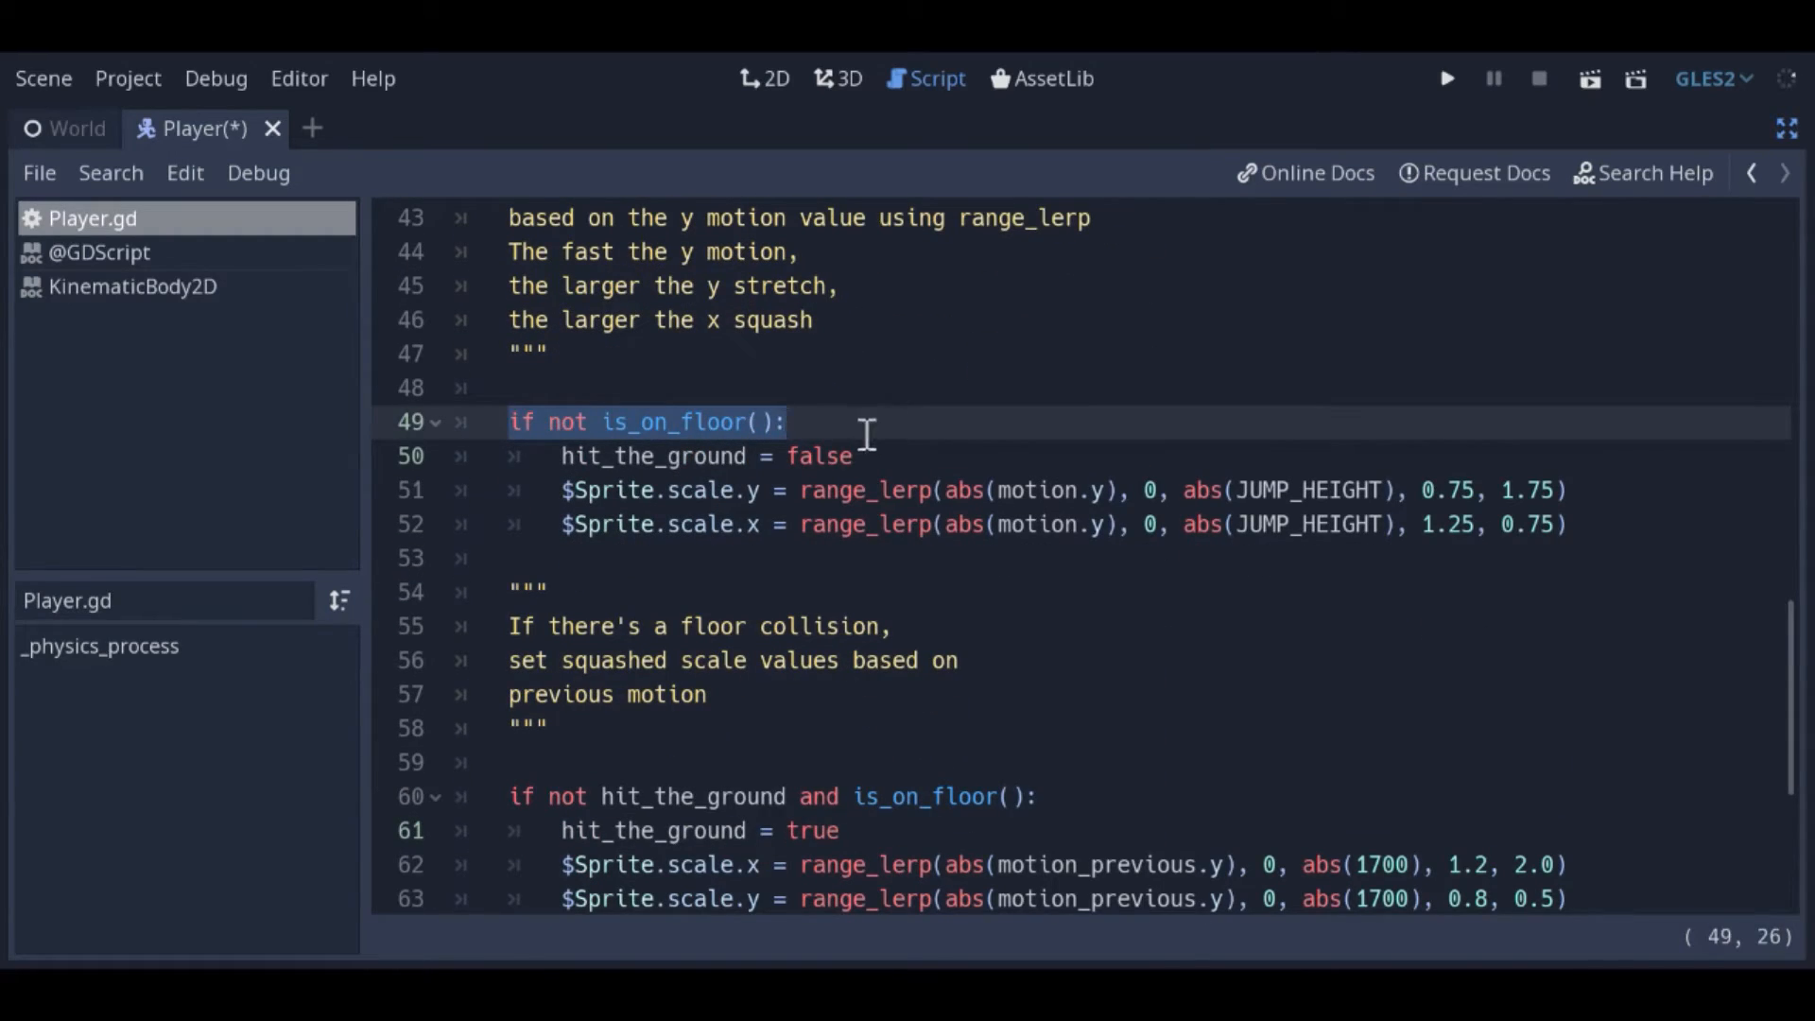
pyautogui.click(1002, 489)
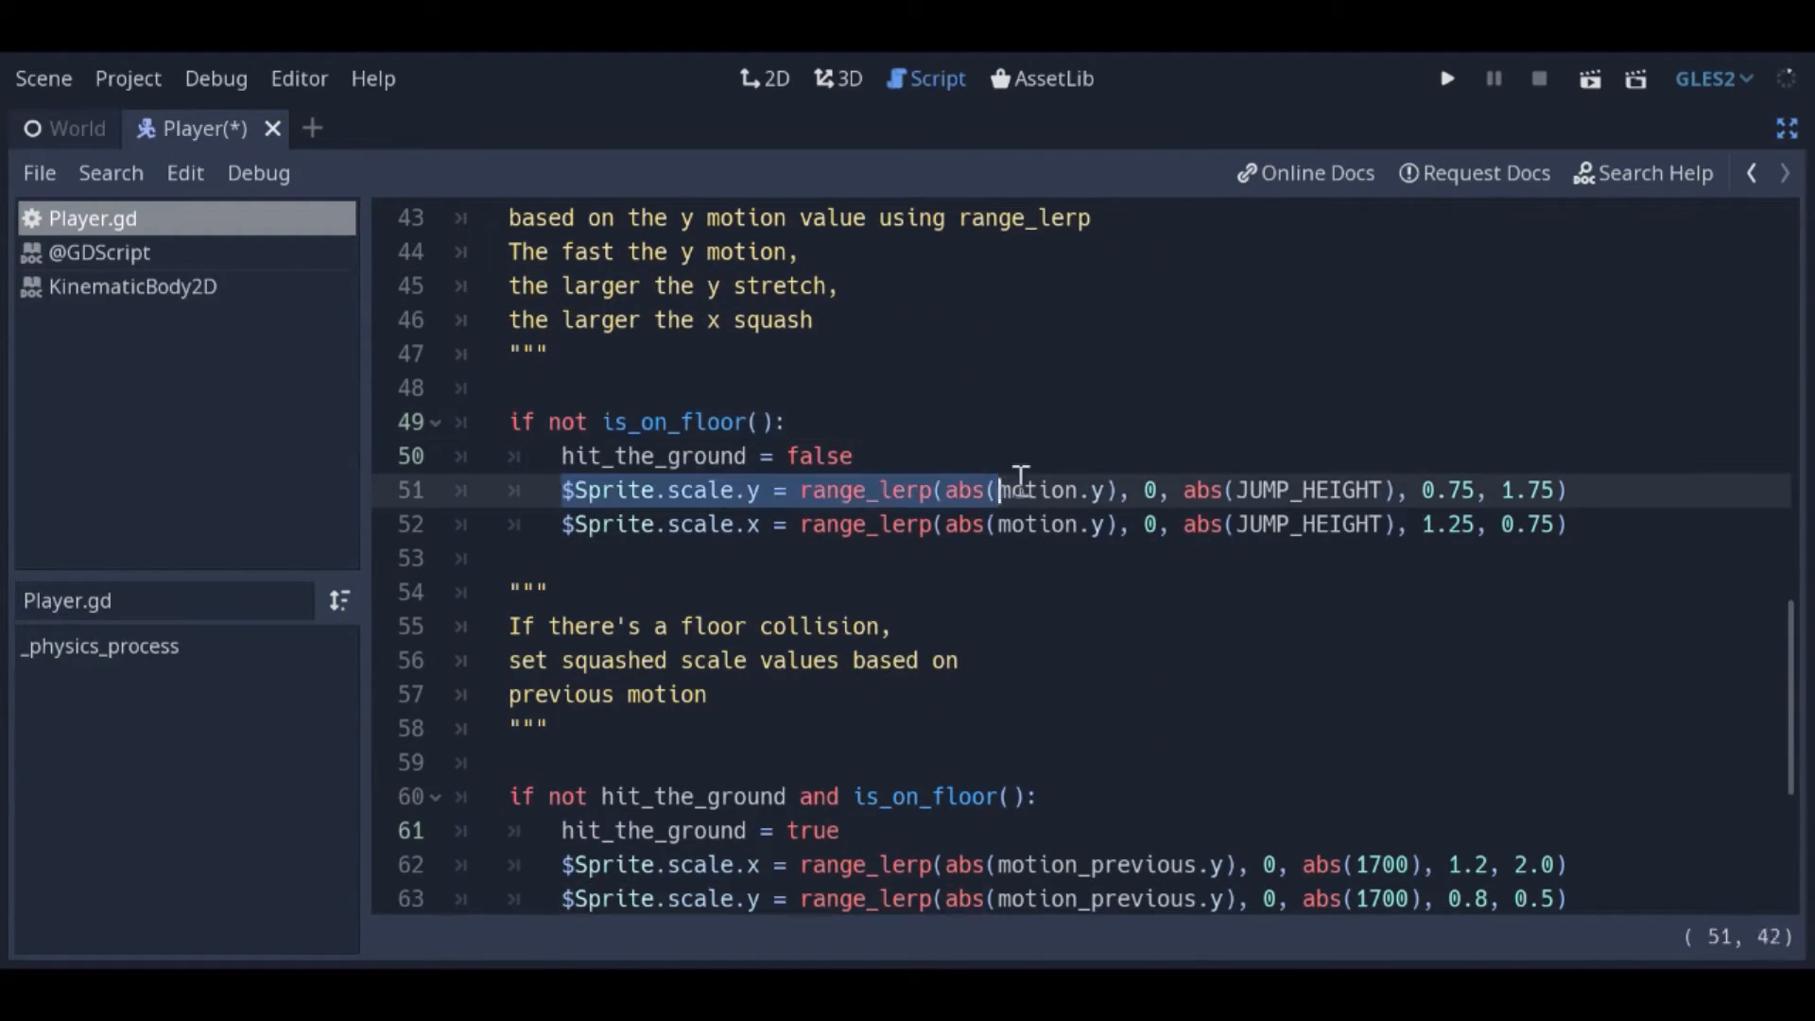
pyautogui.click(1569, 488)
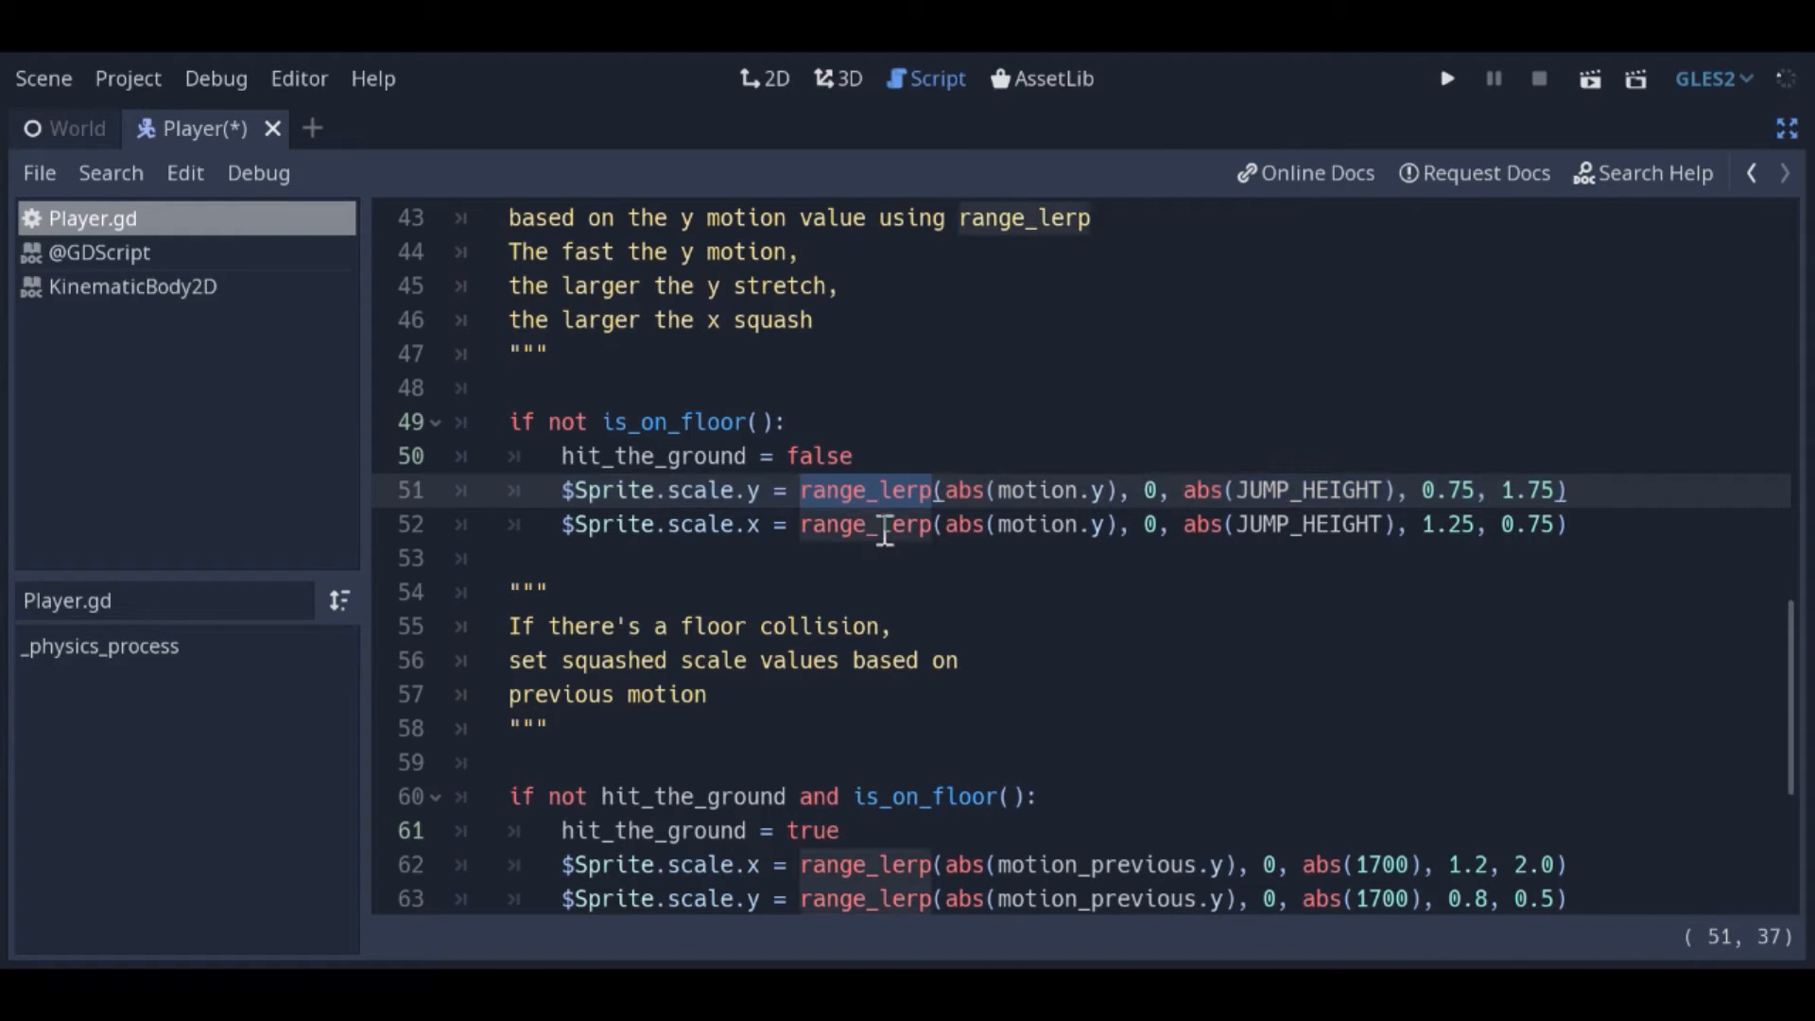
pyautogui.moveTo(932, 582)
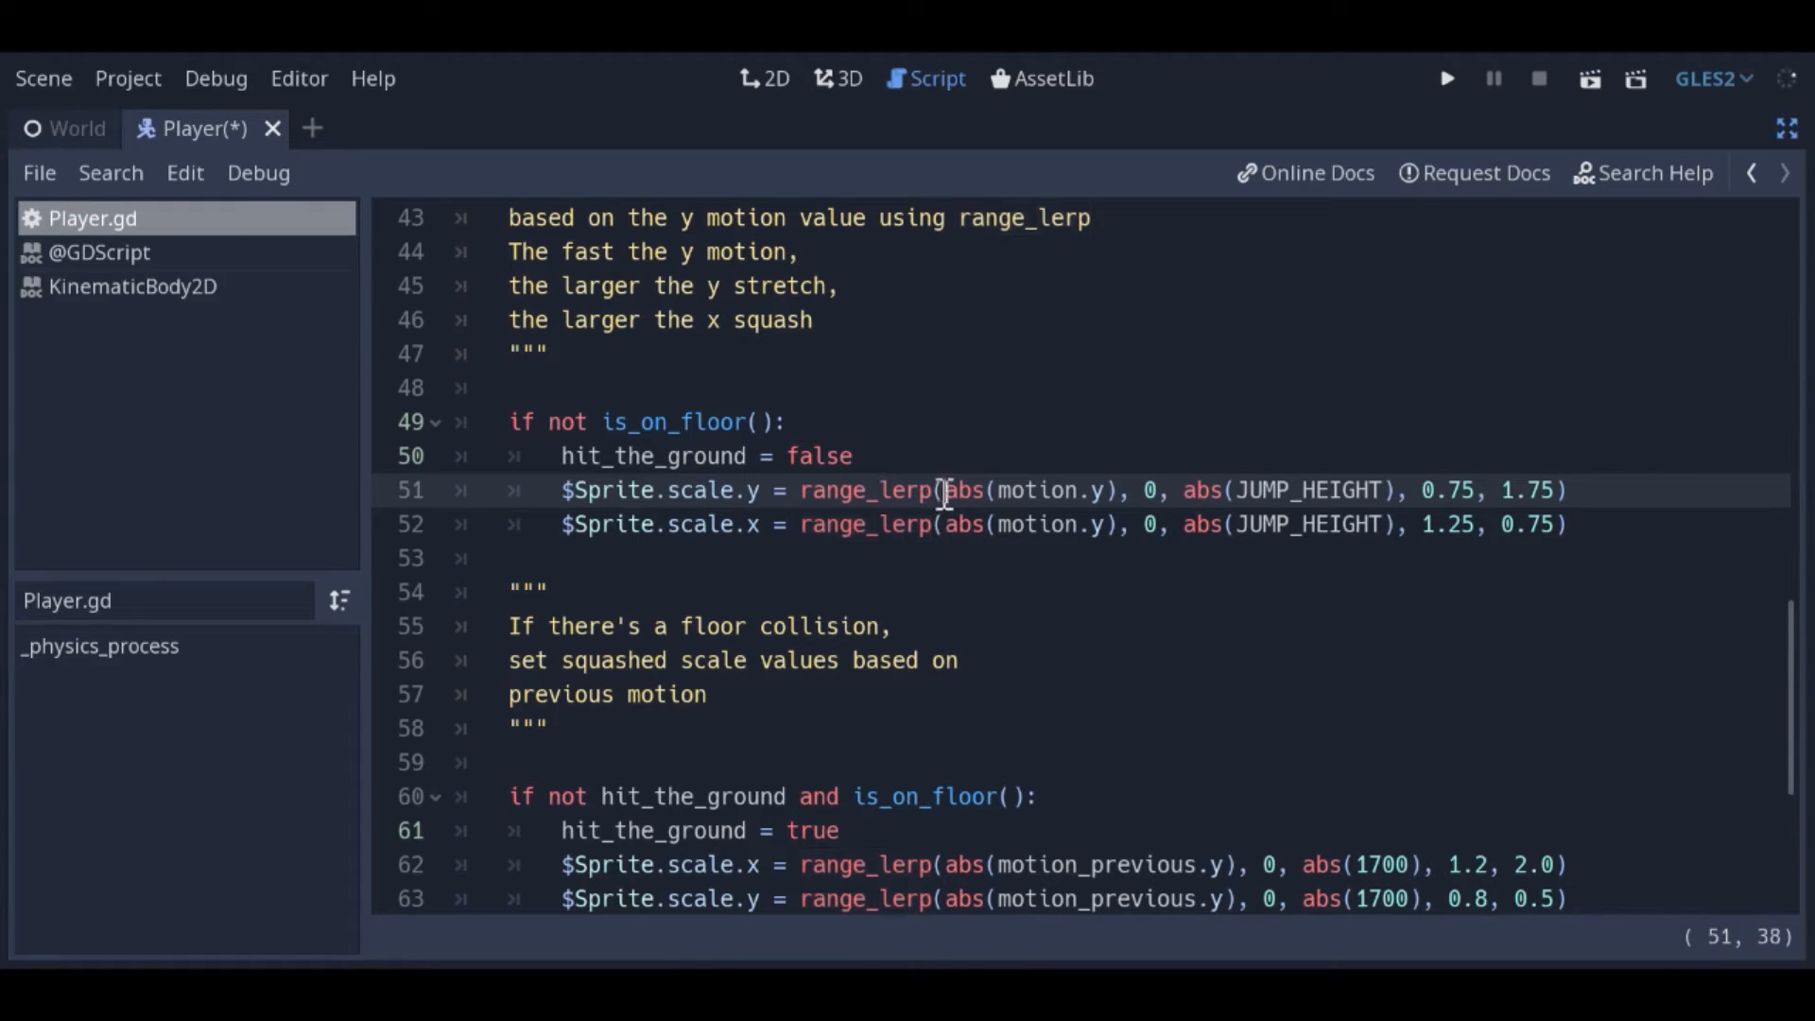
pyautogui.doubleClick(1025, 489)
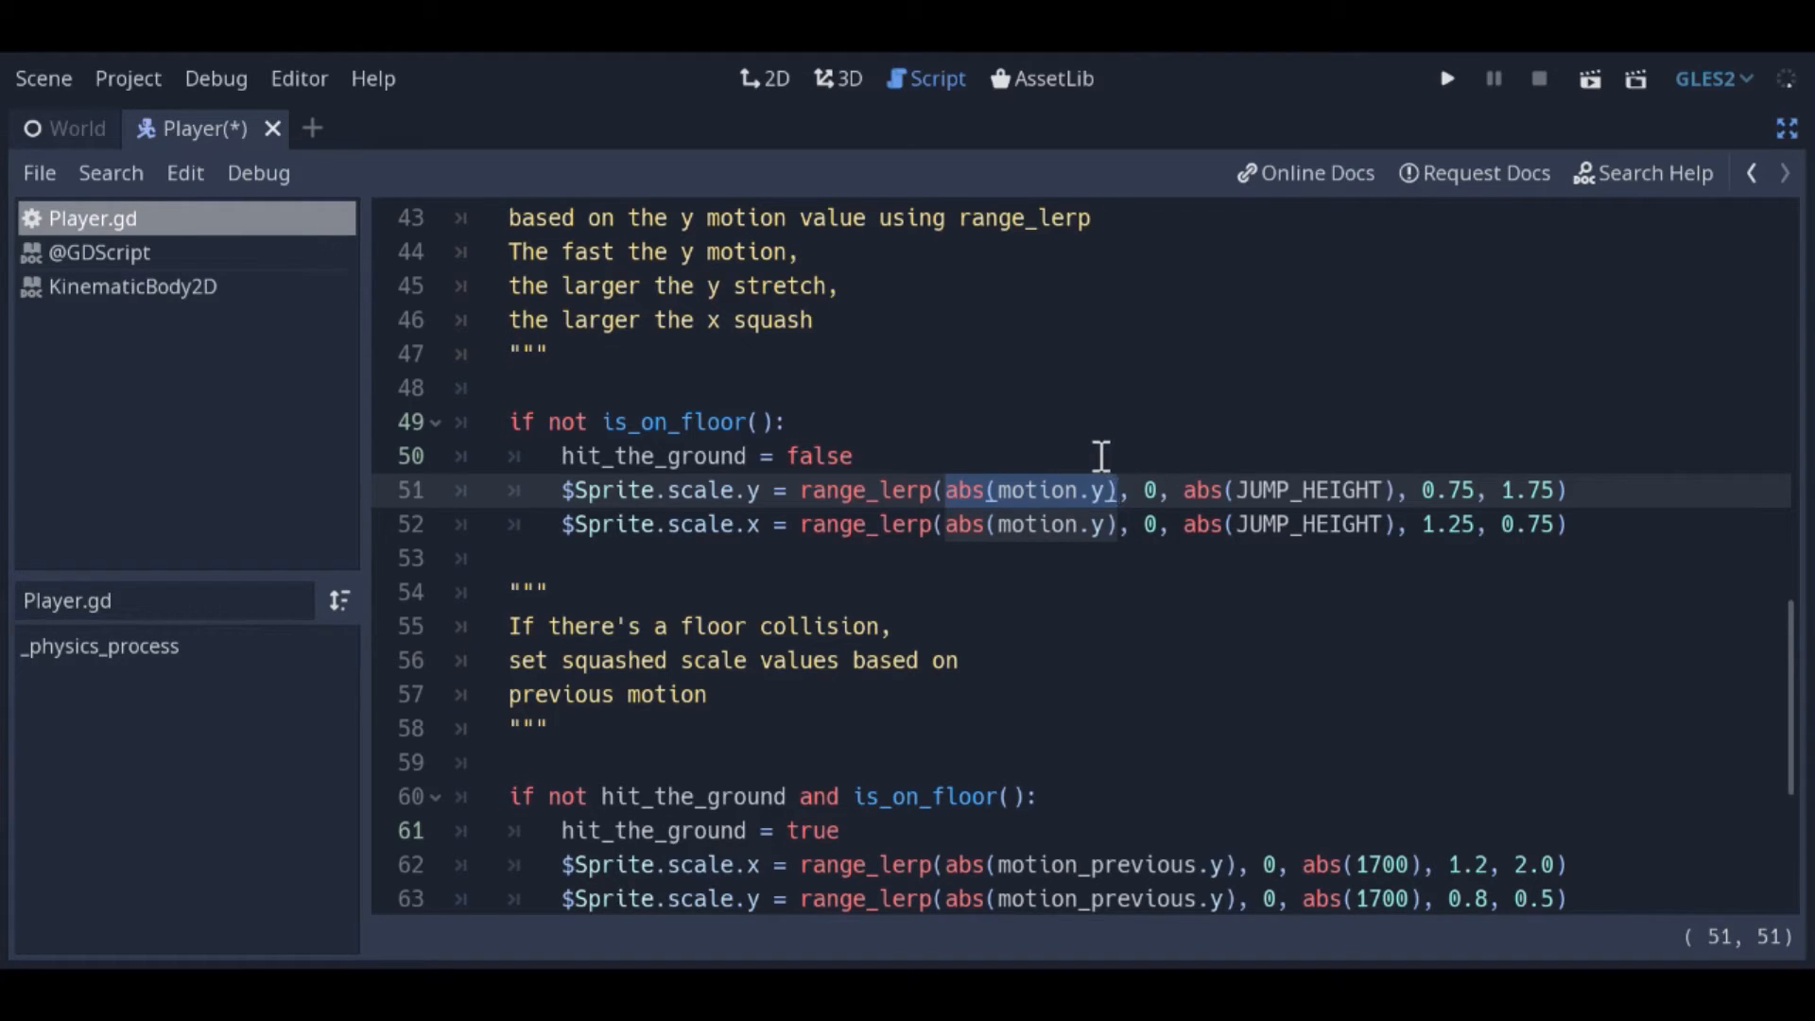
pyautogui.moveTo(1135, 468)
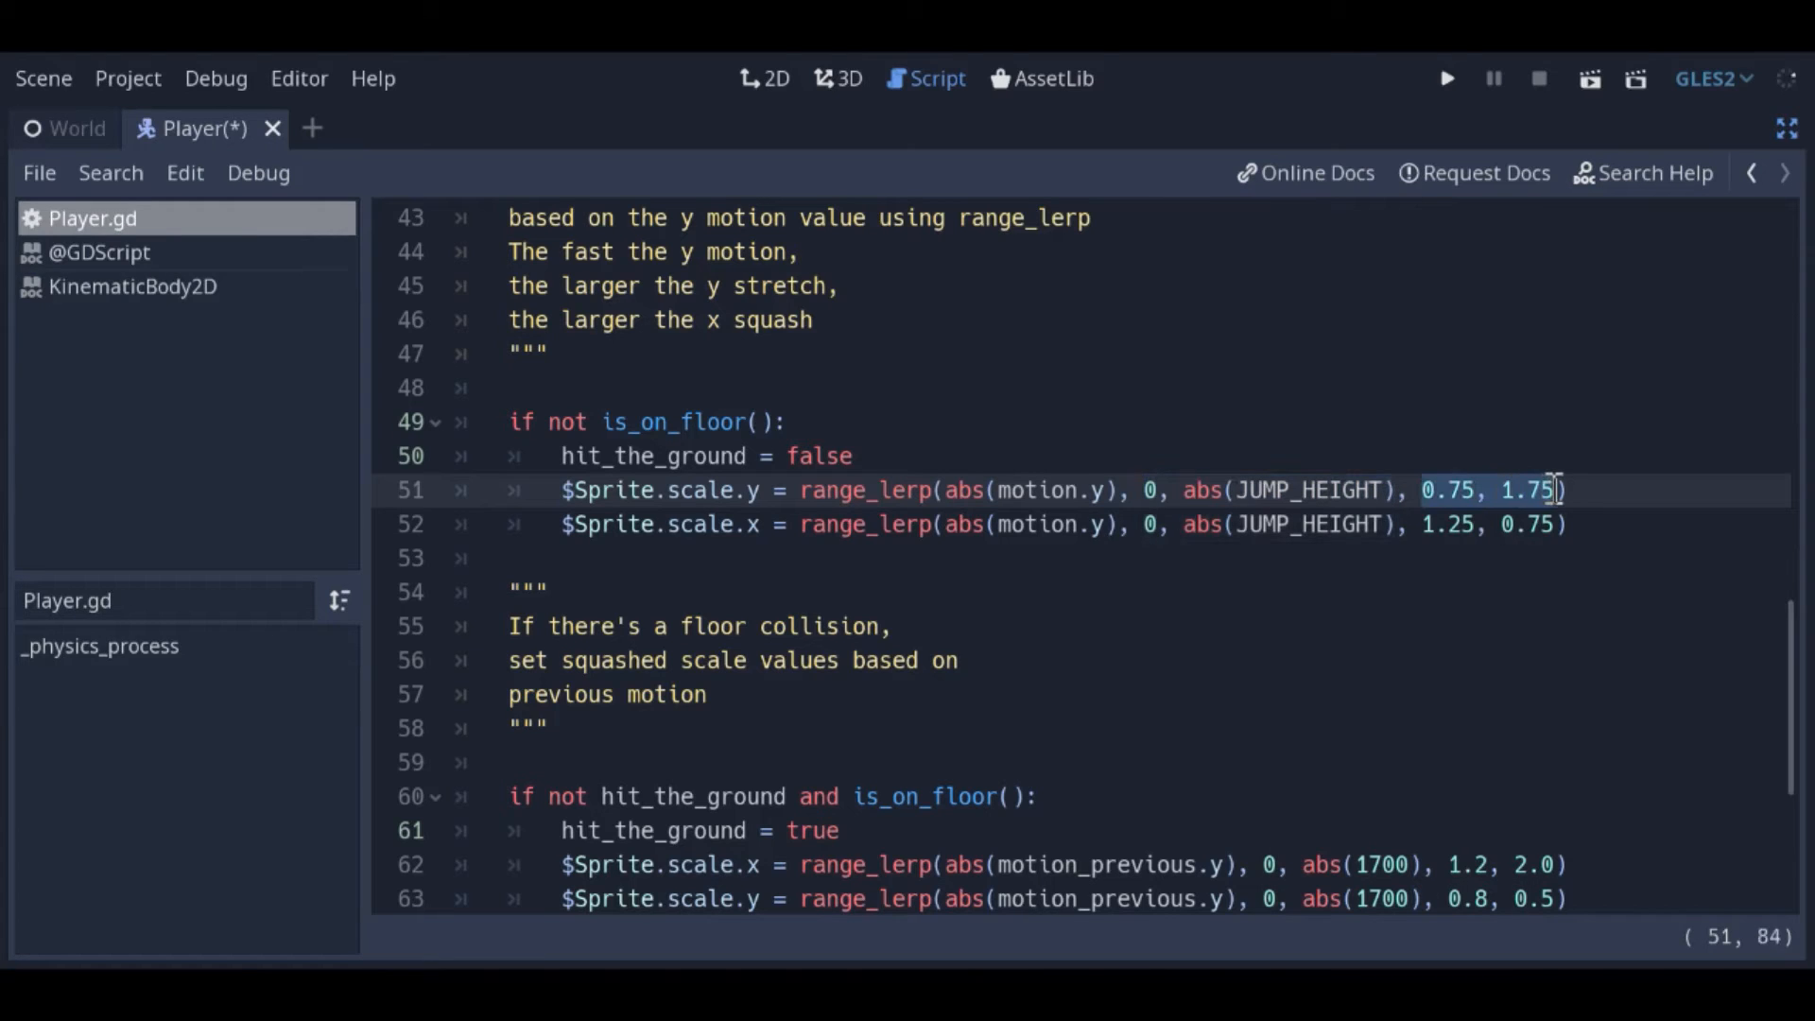
pyautogui.moveTo(1506, 440)
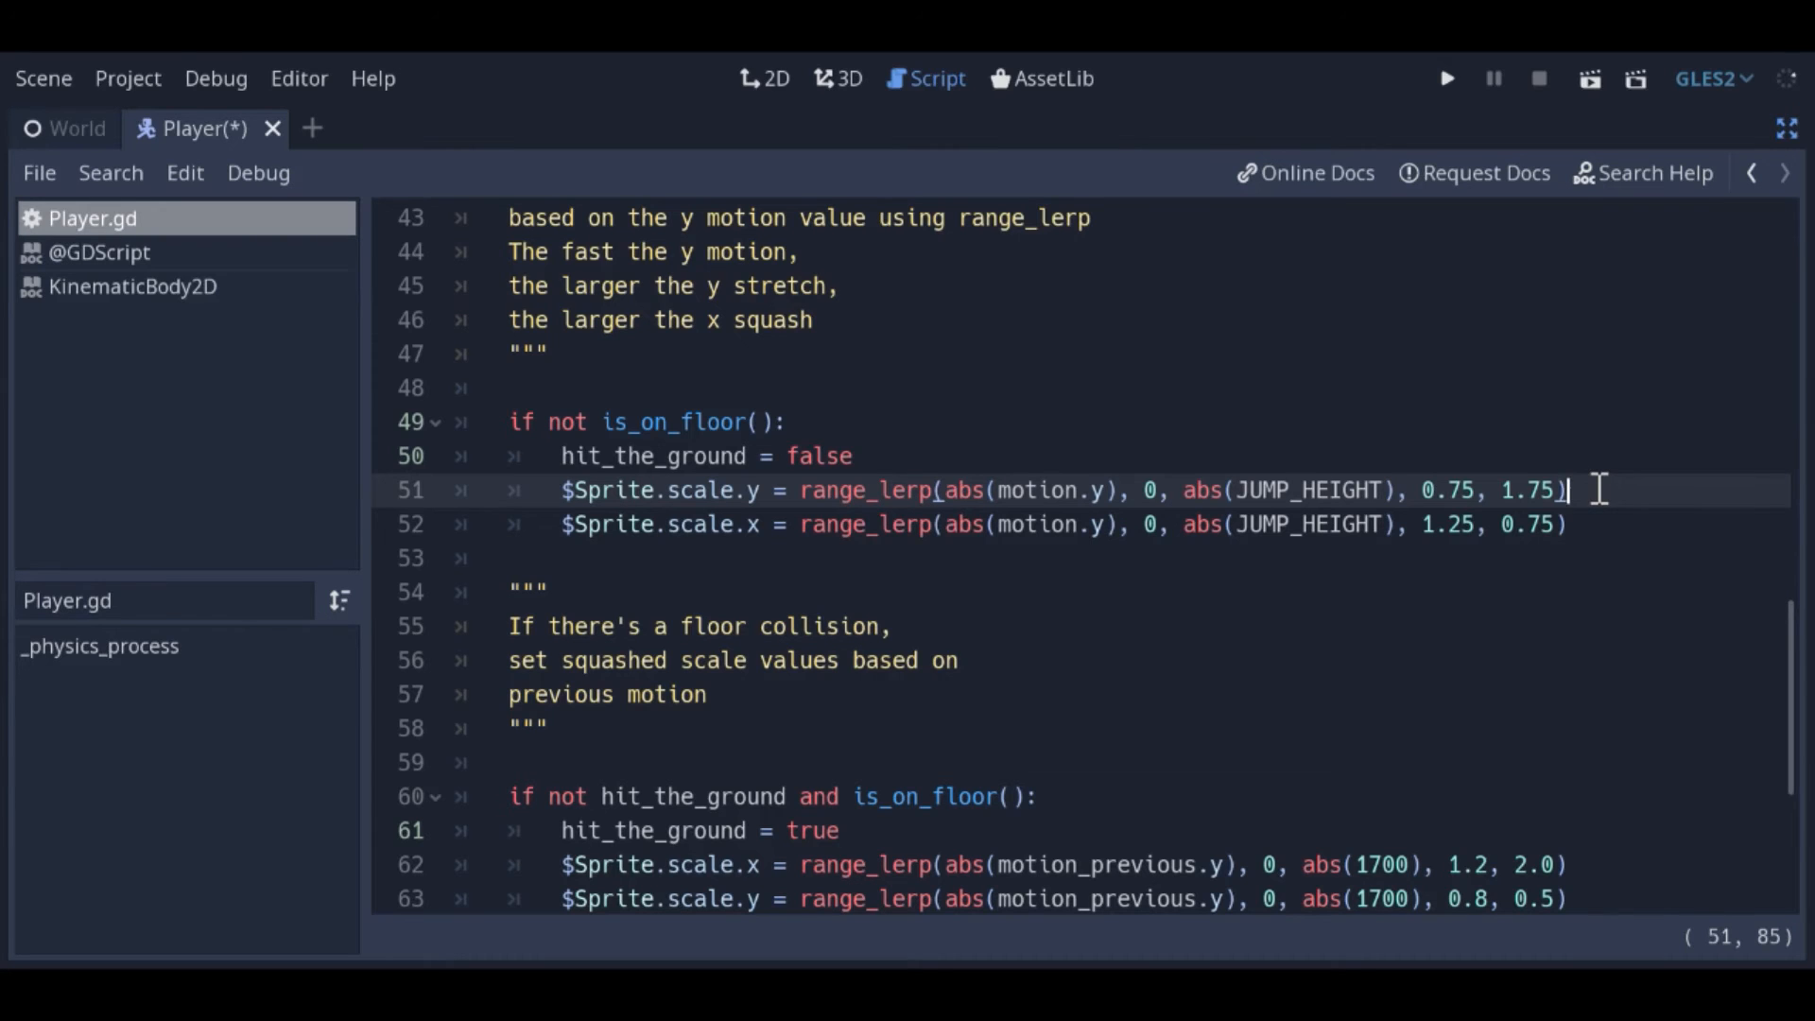
pyautogui.scroll(-3)
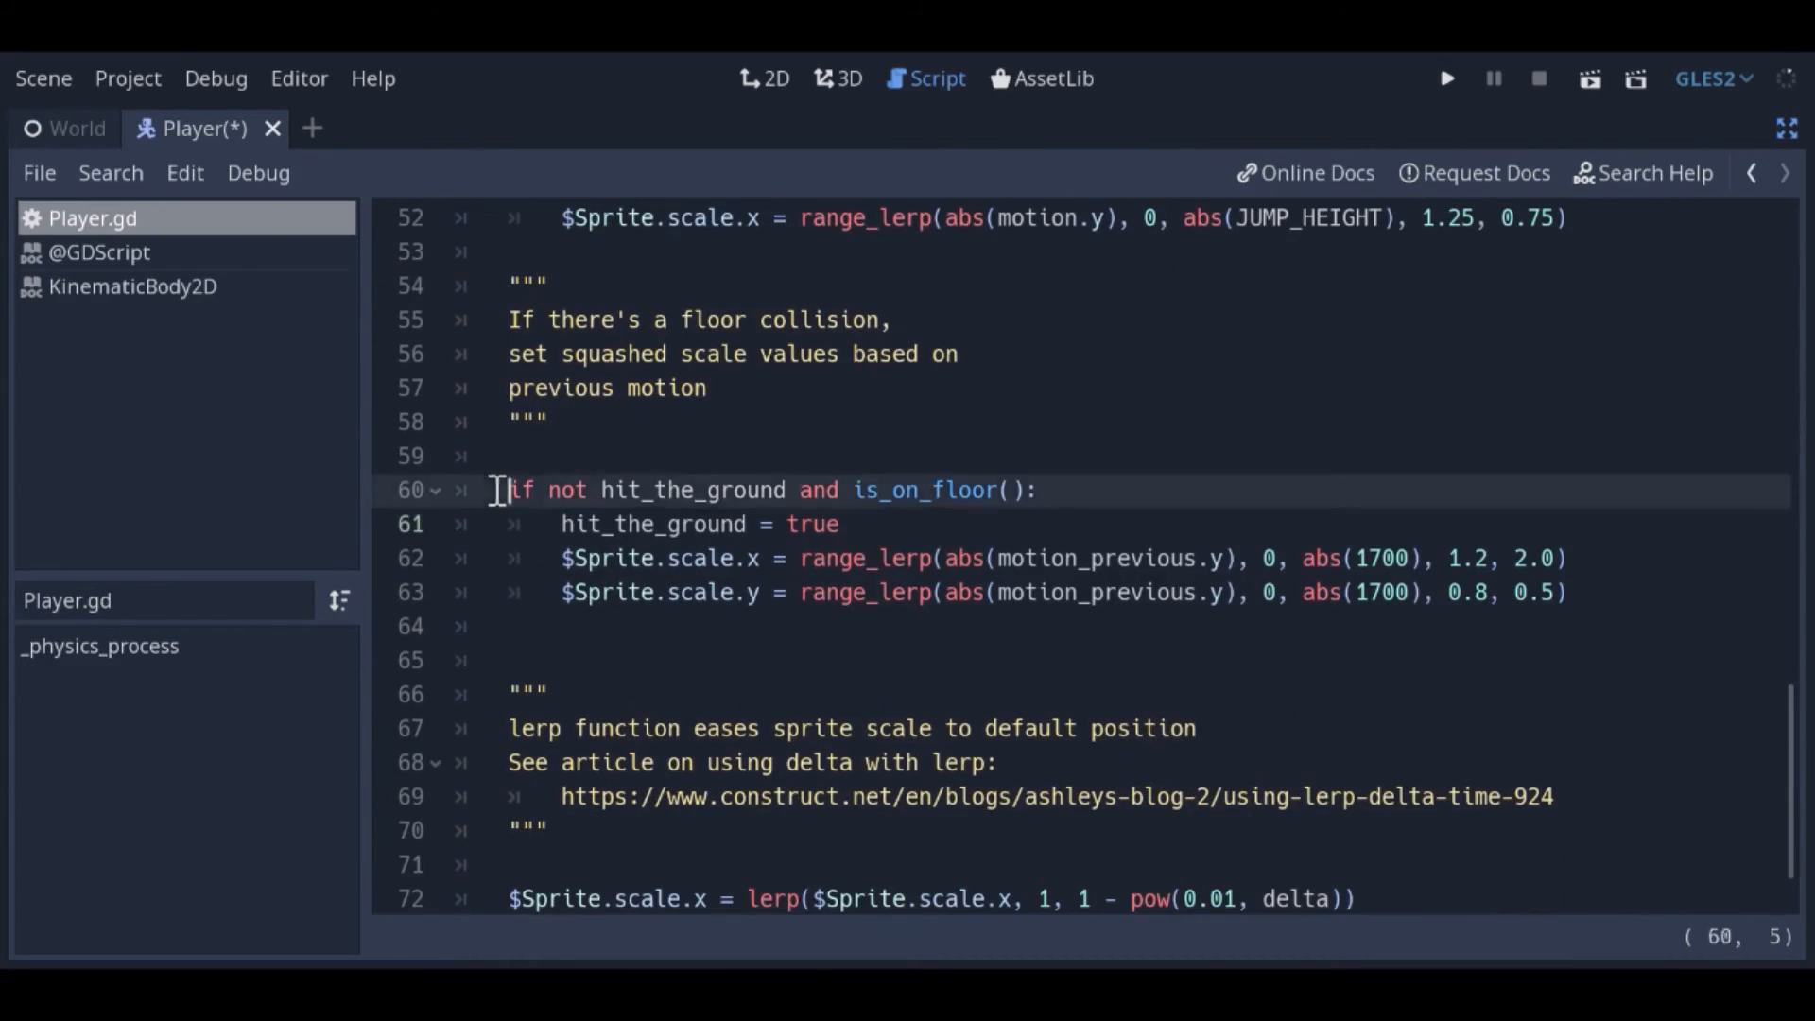
pyautogui.click(1066, 489)
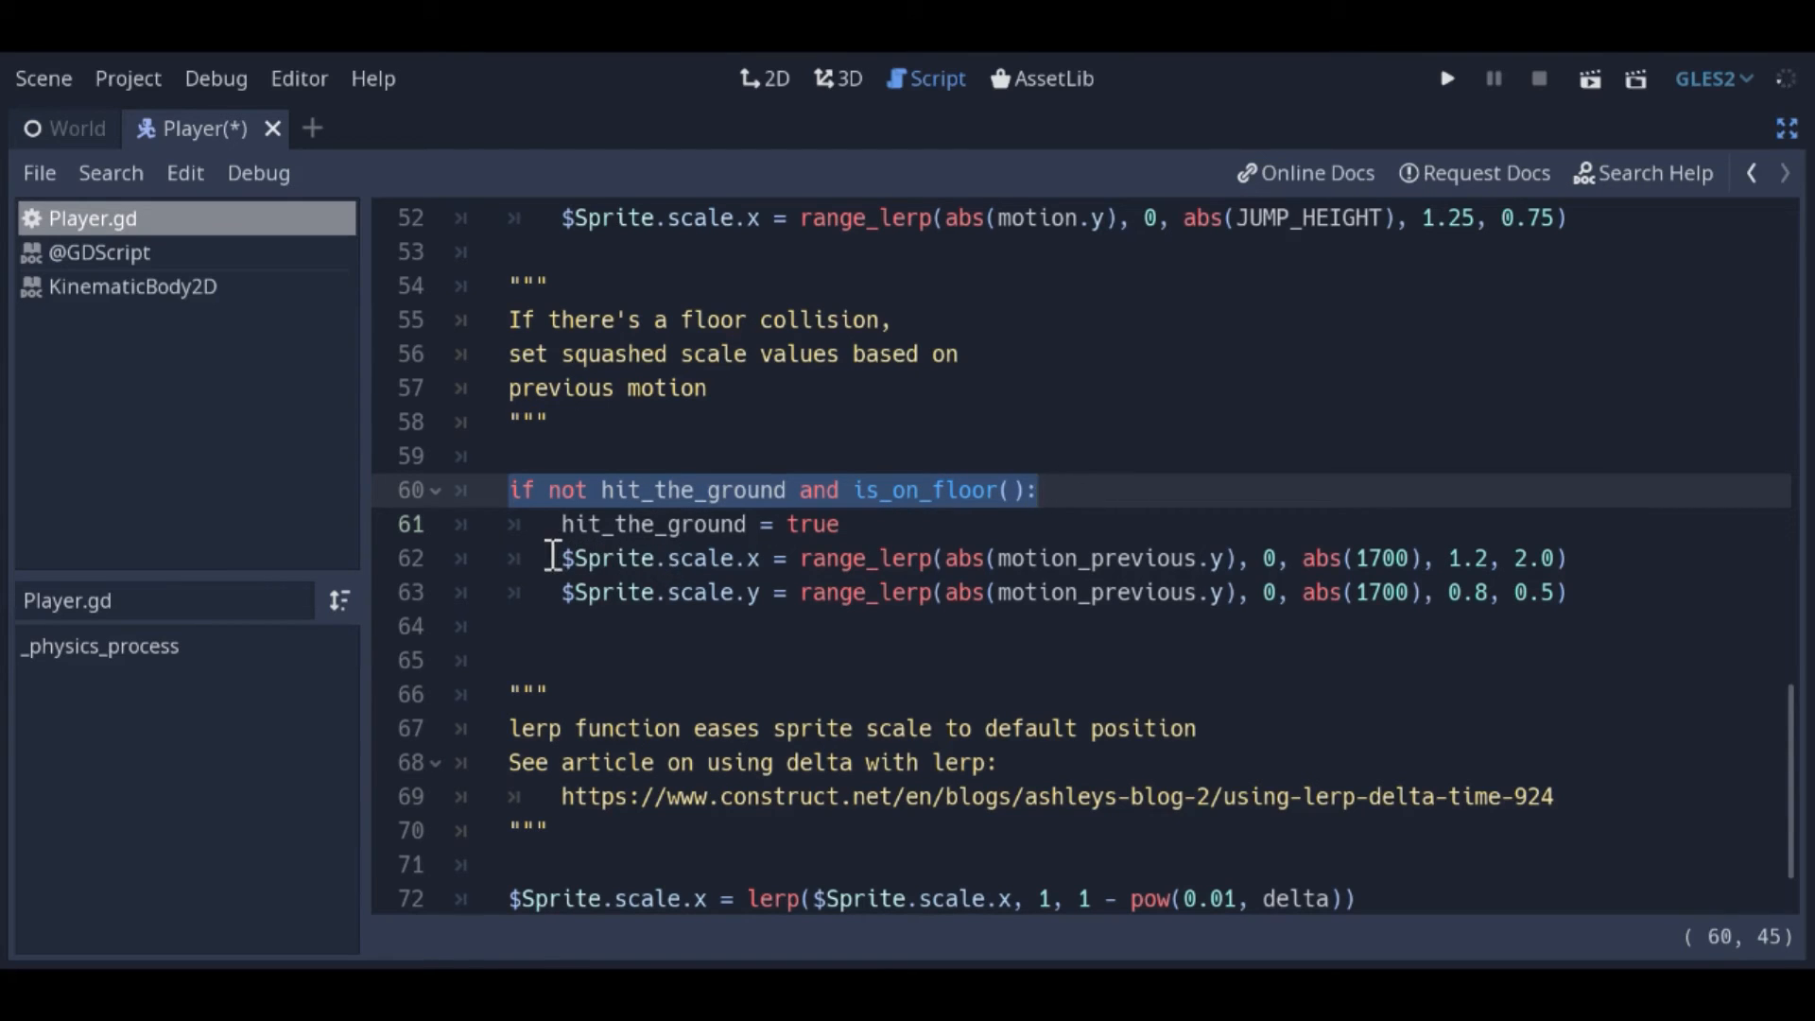
pyautogui.click(758, 558)
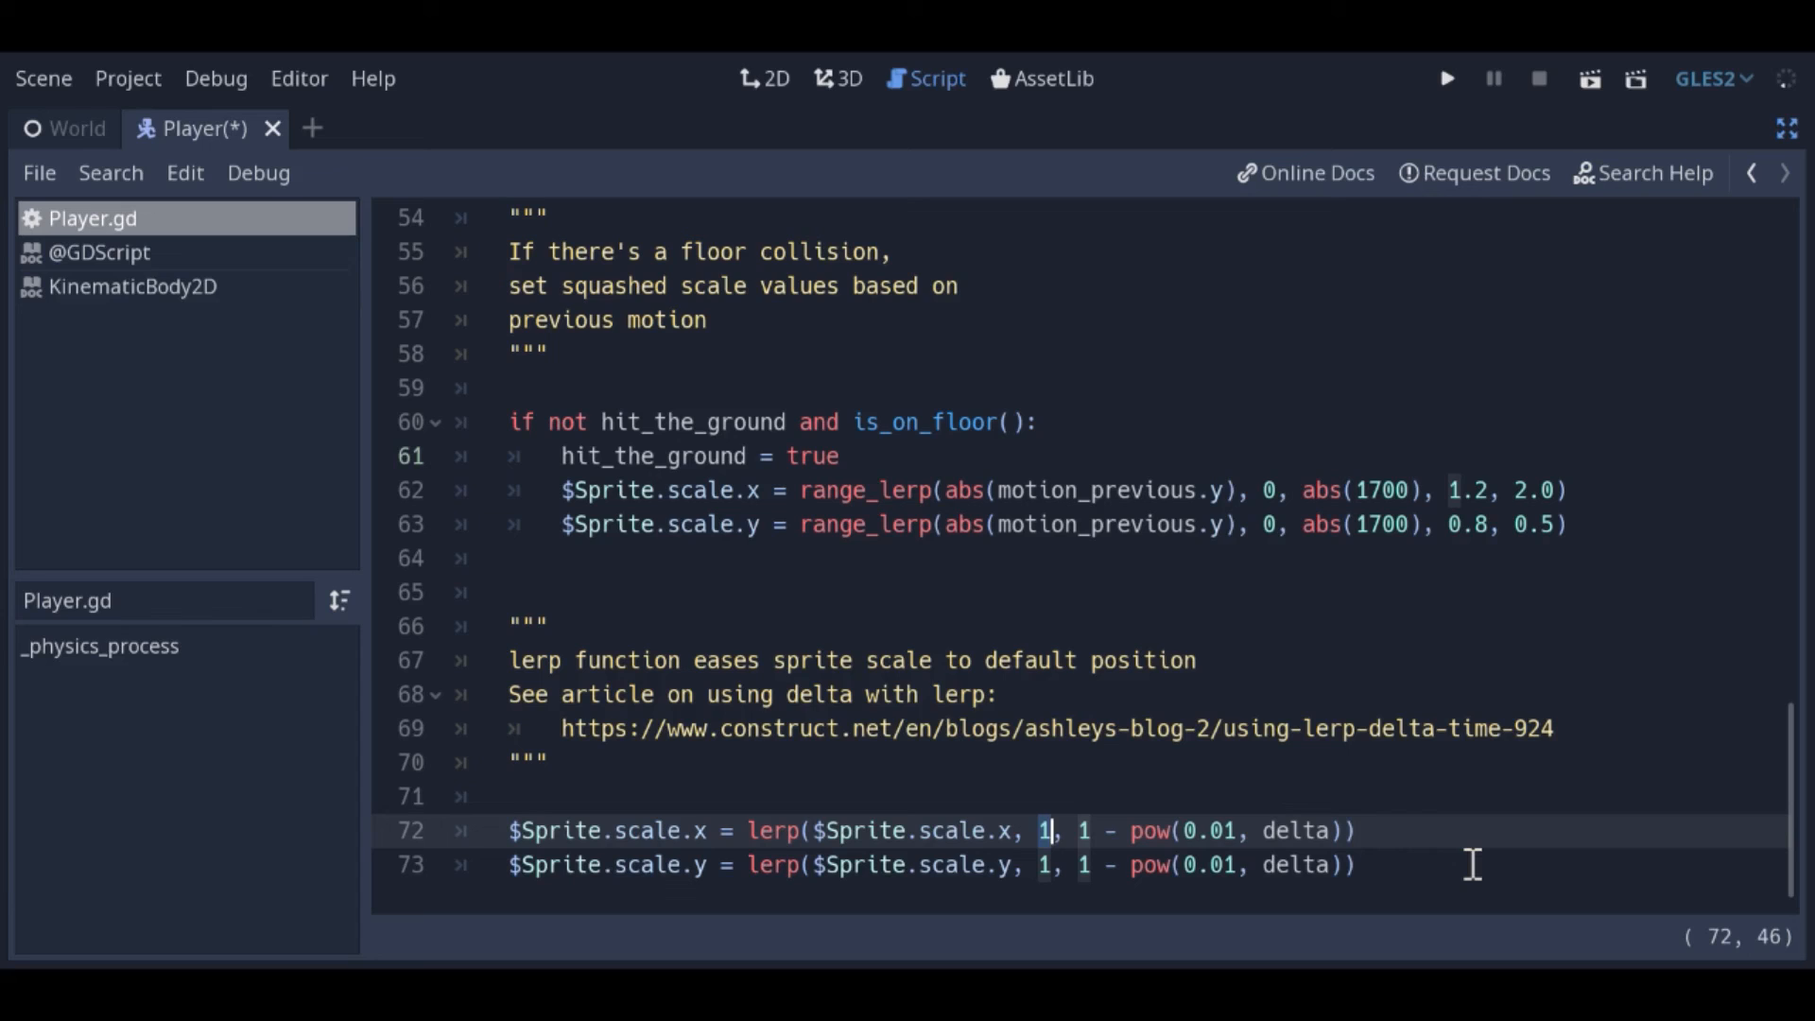
pyautogui.moveTo(567, 728)
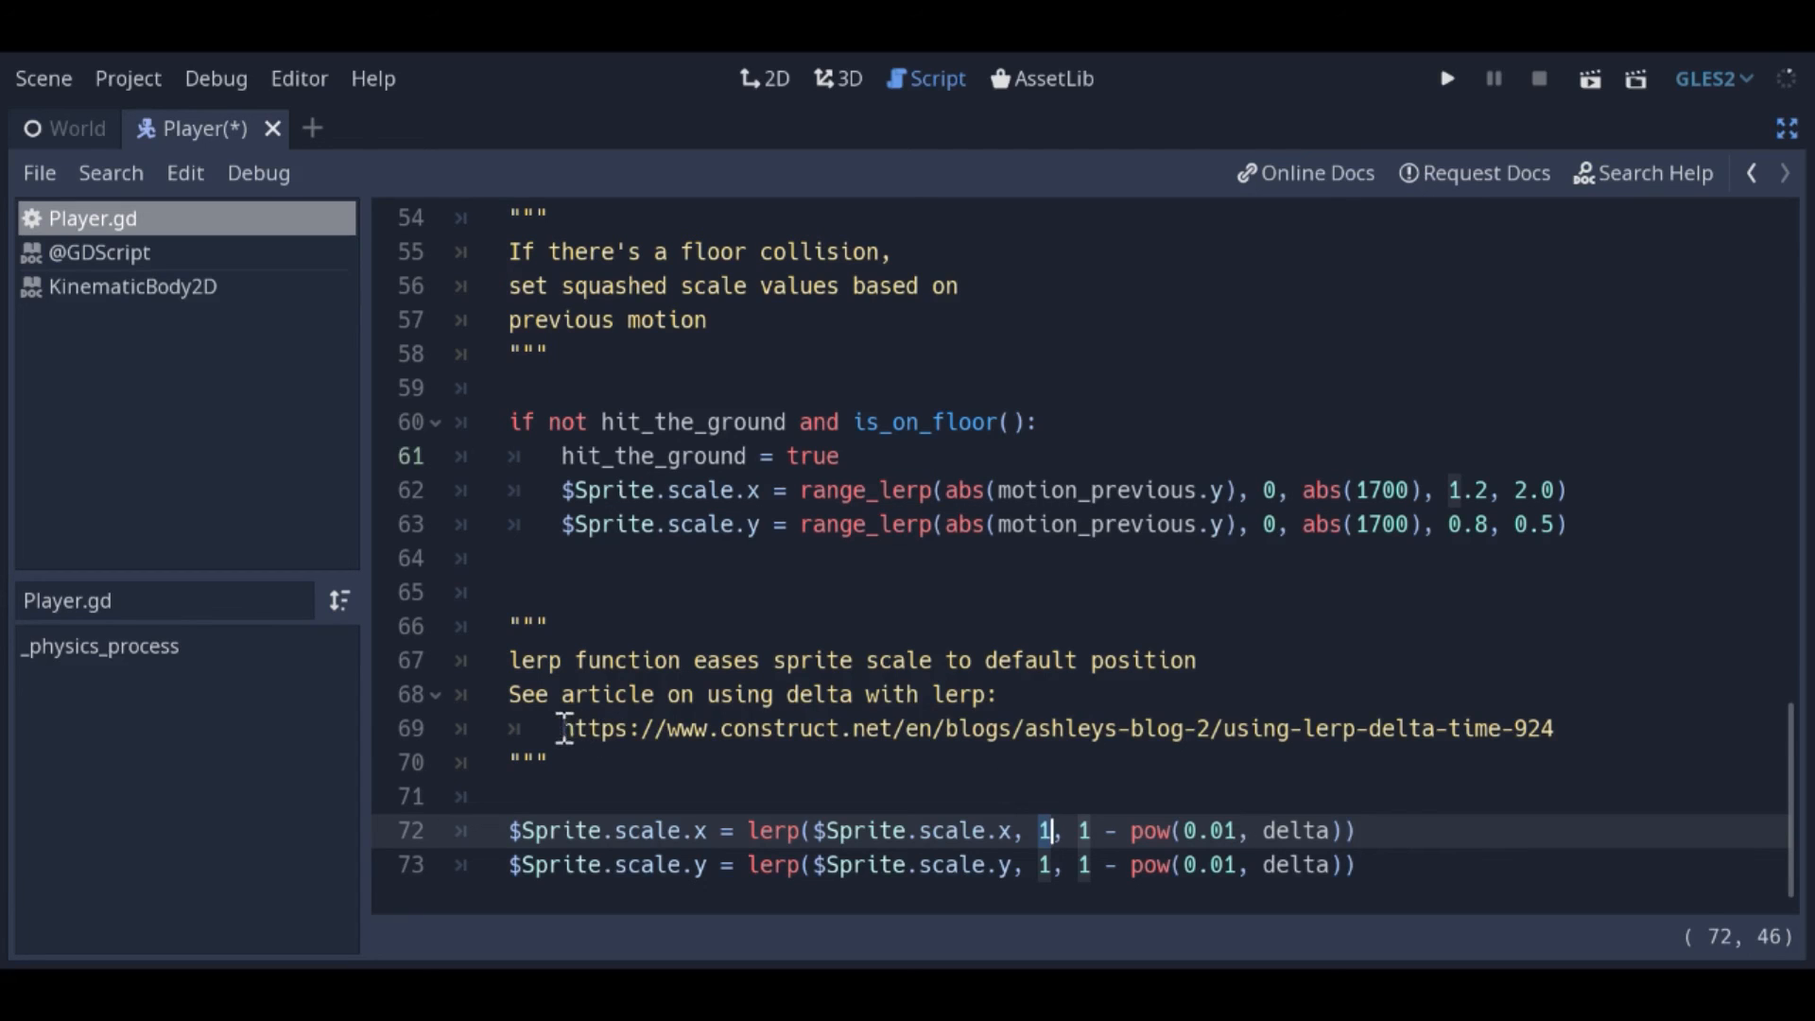